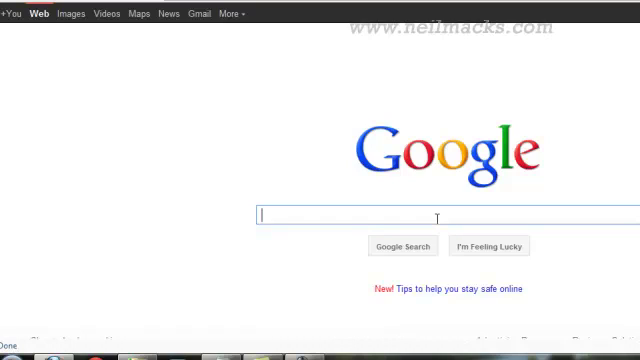
Step: Search Google for 'ioncube loaders' and reach the ionCube Loaders download page
type("io")
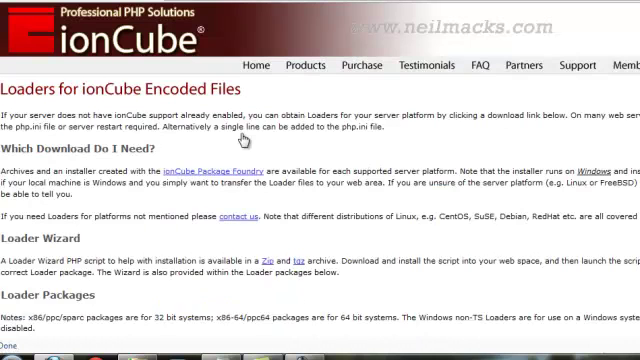
Step: Scroll the ionCube Loaders page down to the OS/Platform download table
scroll("down", 3)
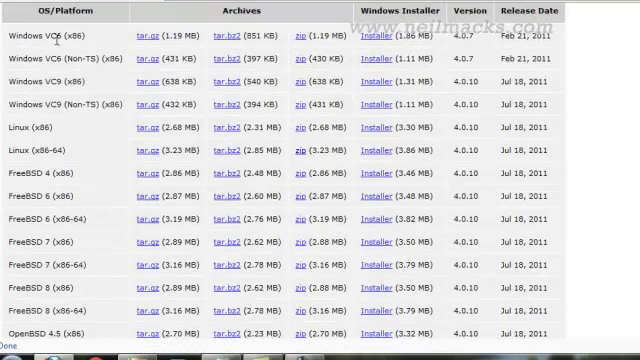
mouse_move(50, 40)
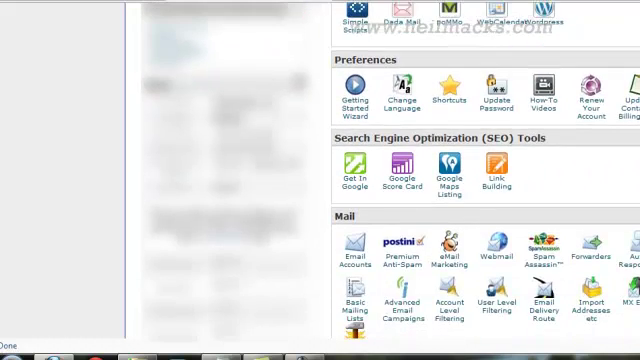
Step: Scroll through the cPanel home page before returning to the loader table
scroll("down", 3)
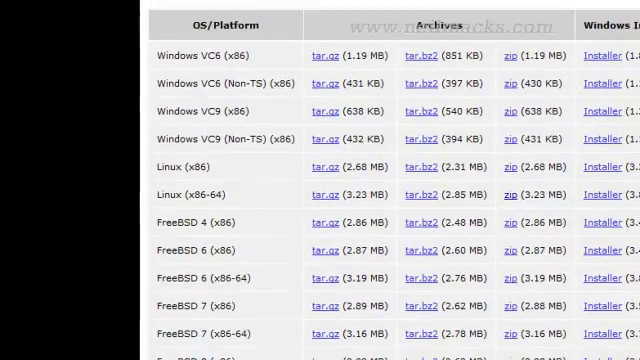
mouse_move(152, 206)
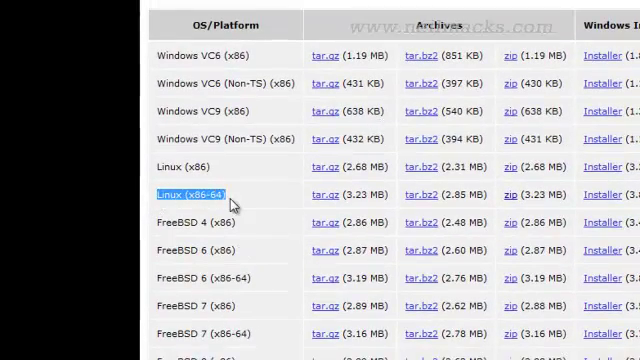
mouse_move(510, 196)
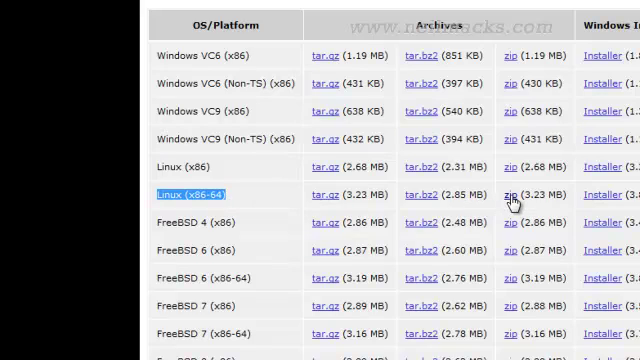
Step: Download the Linux (x86-64) ionCube loaders zip package
left_click(508, 196)
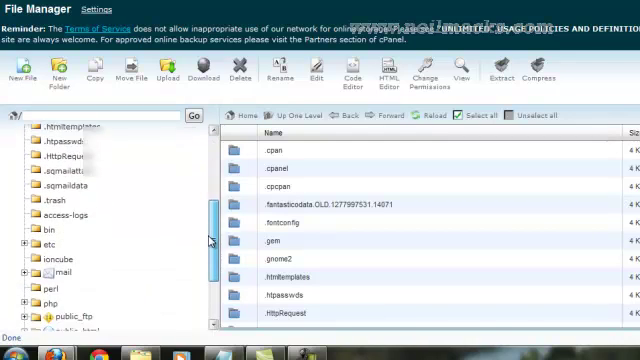
Step: Open the ioncube folder under the home directory in the File Manager tree
scroll("down", 3)
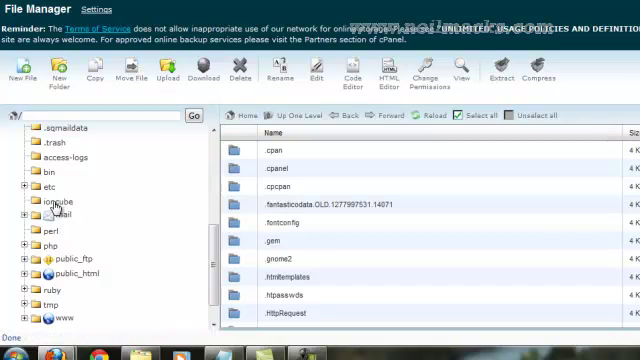
mouse_move(58, 204)
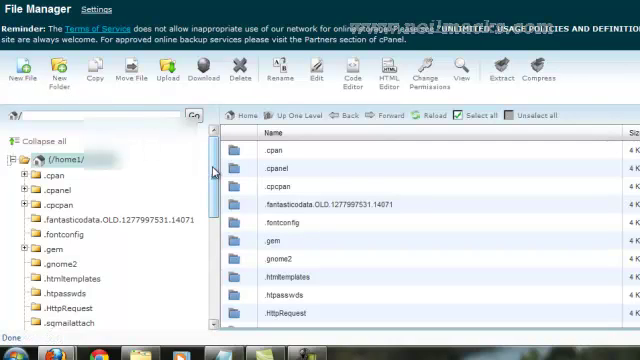
scroll("down", 3)
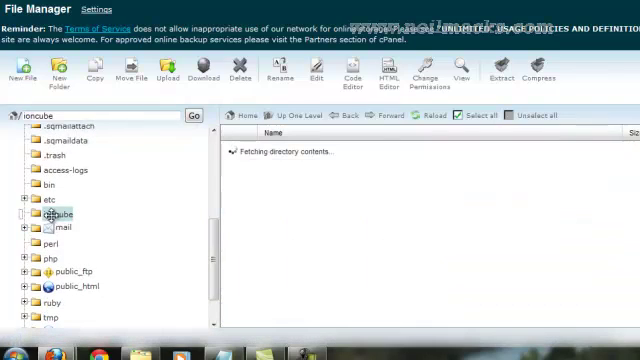
left_click(56, 216)
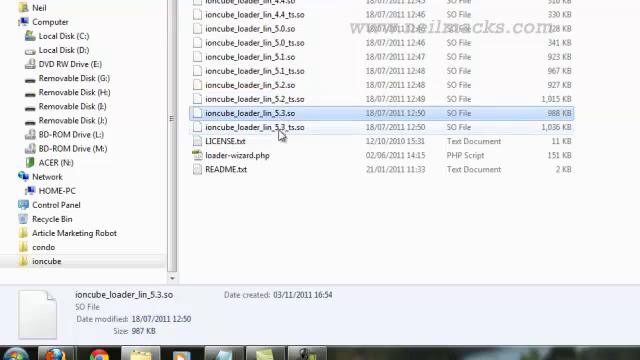
Step: Locate ioncube_loader_lin_5.2.so and ioncube_loader_lin_5.2_ts.so among the extracted loaders
left_click(280, 128)
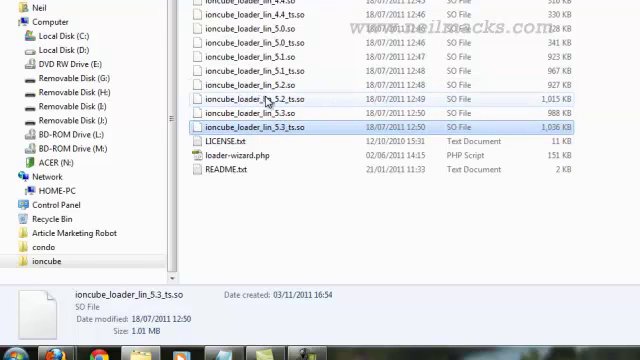
left_click(270, 108)
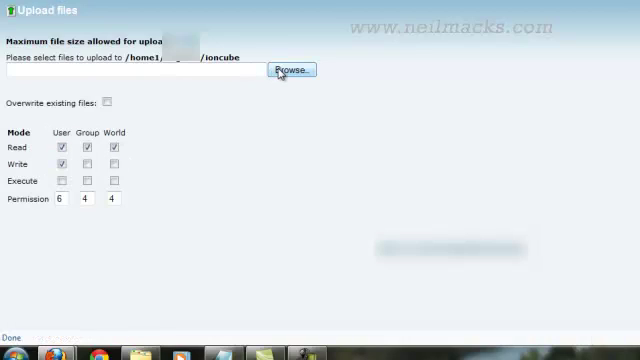
Step: Choose the 5.2 loader files from the computer for upload into /ioncube
left_click(280, 68)
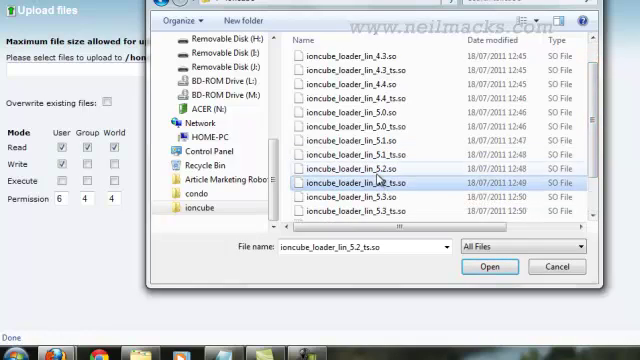
left_click(360, 184)
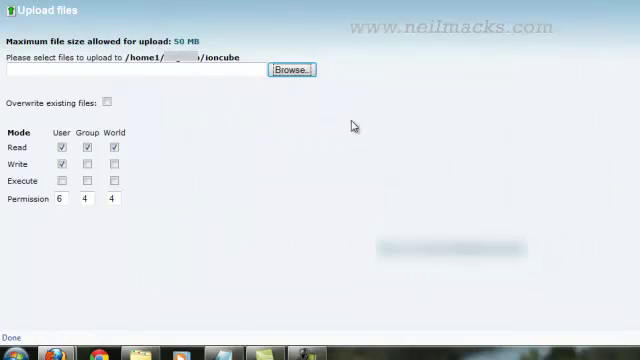
mouse_move(392, 198)
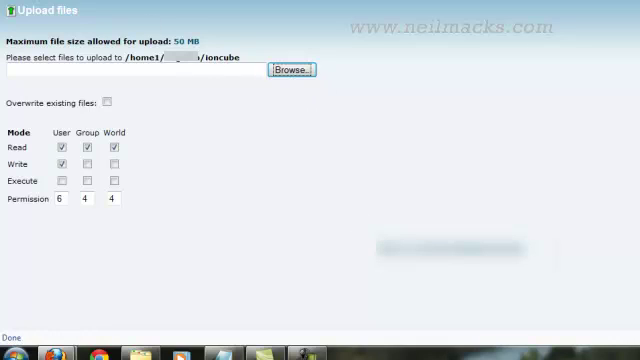
mouse_move(318, 152)
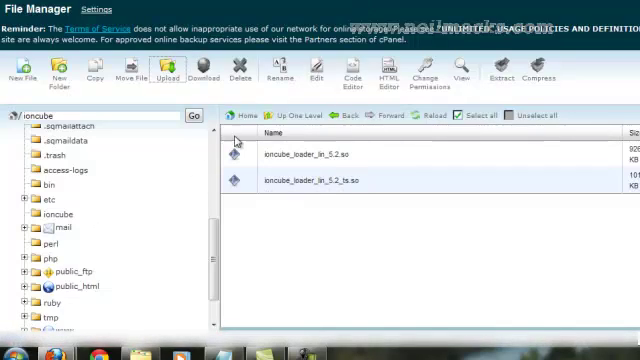
Step: View the ioncube folder now listing both uploaded 5.2 loader files
left_click(44, 208)
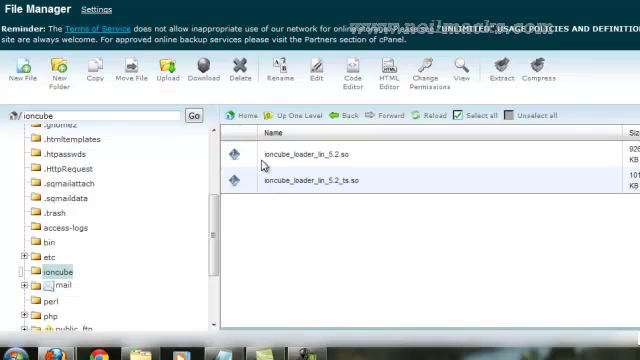
mouse_move(324, 190)
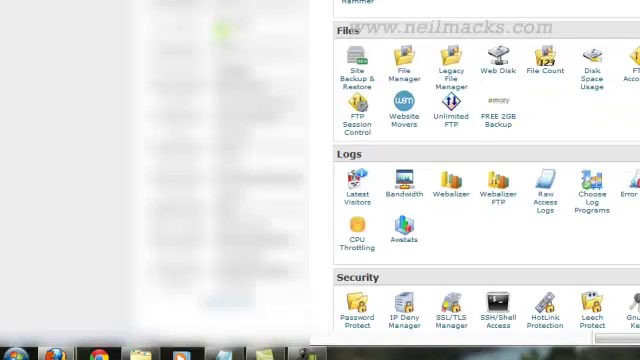
Step: Reach PHP Config under Software/Services and the Install Default php.ini section with IonCube
scroll("down", 3)
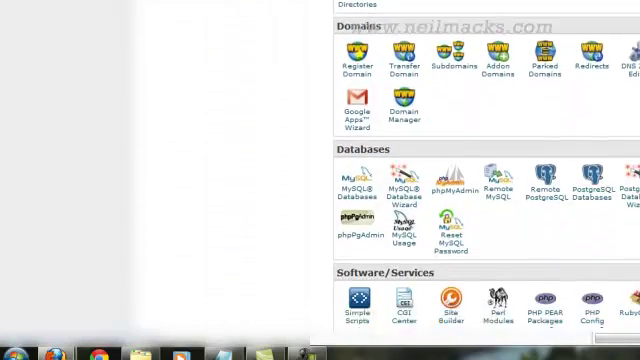
scroll("down", 3)
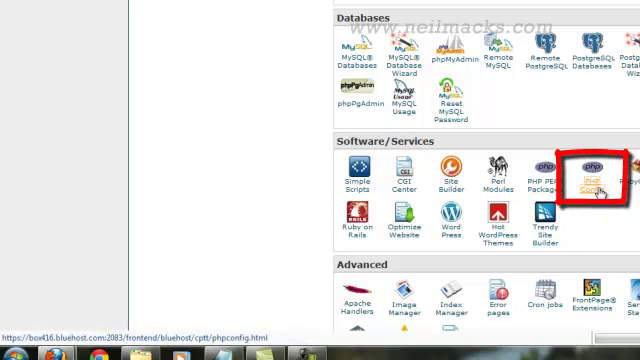
left_click(590, 188)
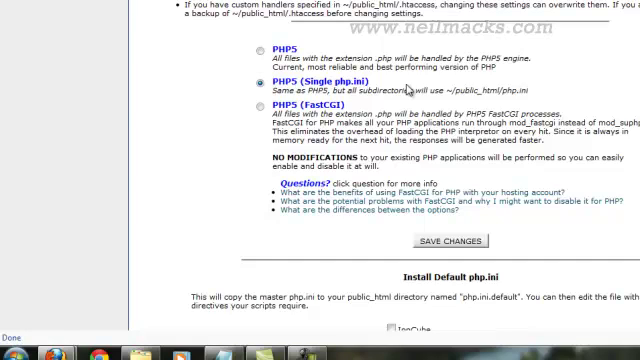
mouse_move(290, 48)
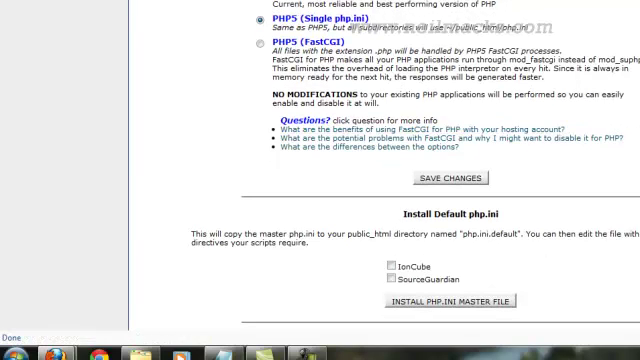
scroll("down", 3)
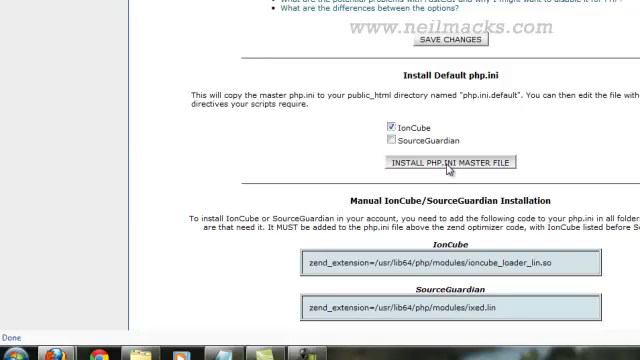
Step: Install the master php.ini with IonCube enabled into public_html
left_click(448, 164)
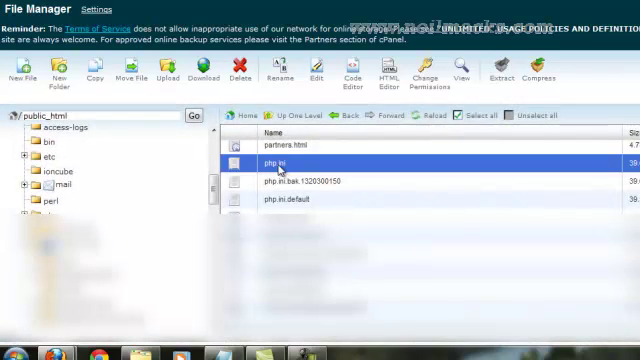
left_click(304, 184)
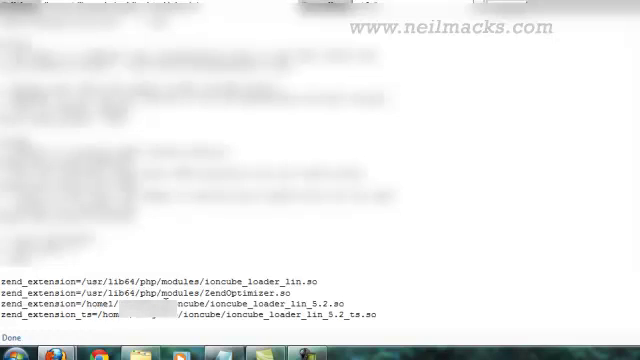
Step: Save php.ini with zend_extension lines for ioncube_loader_lin_5.2.so and _ts.so
left_click(210, 304)
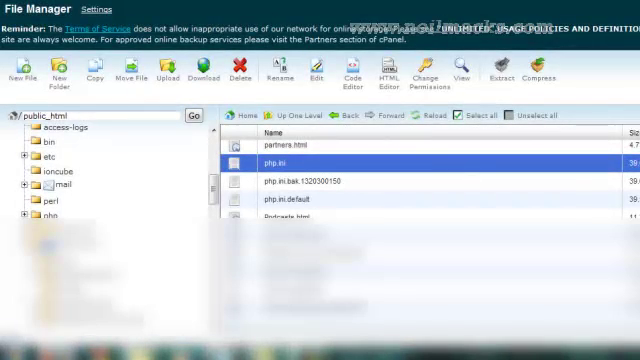
left_click(290, 212)
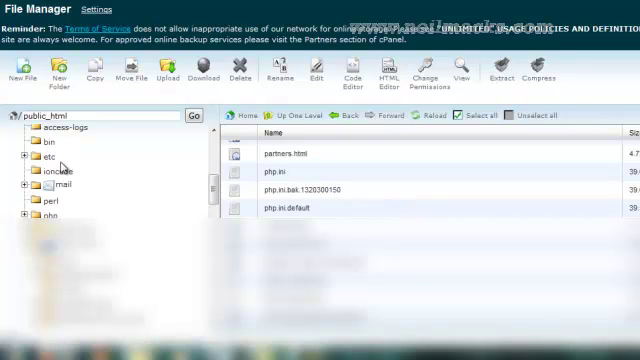
Step: View the ioncube folder and select ioncube_loader_lin_5.2_ts.so to confirm both loaders exist
left_click(44, 172)
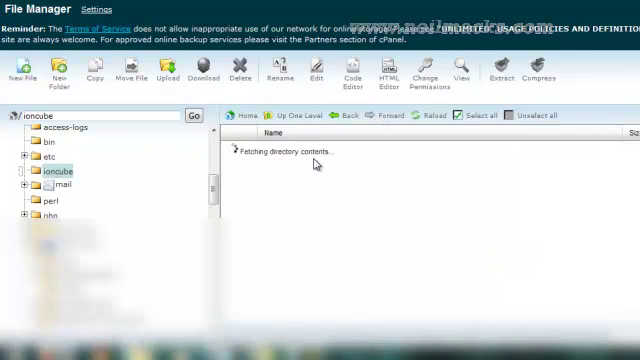
left_click(52, 172)
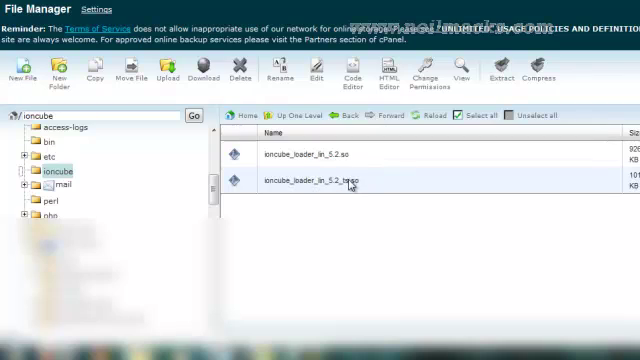
left_click(320, 180)
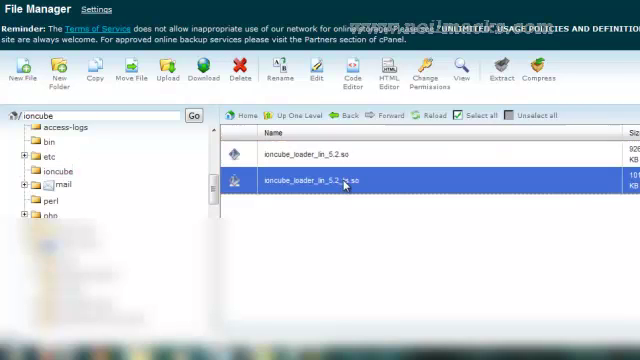